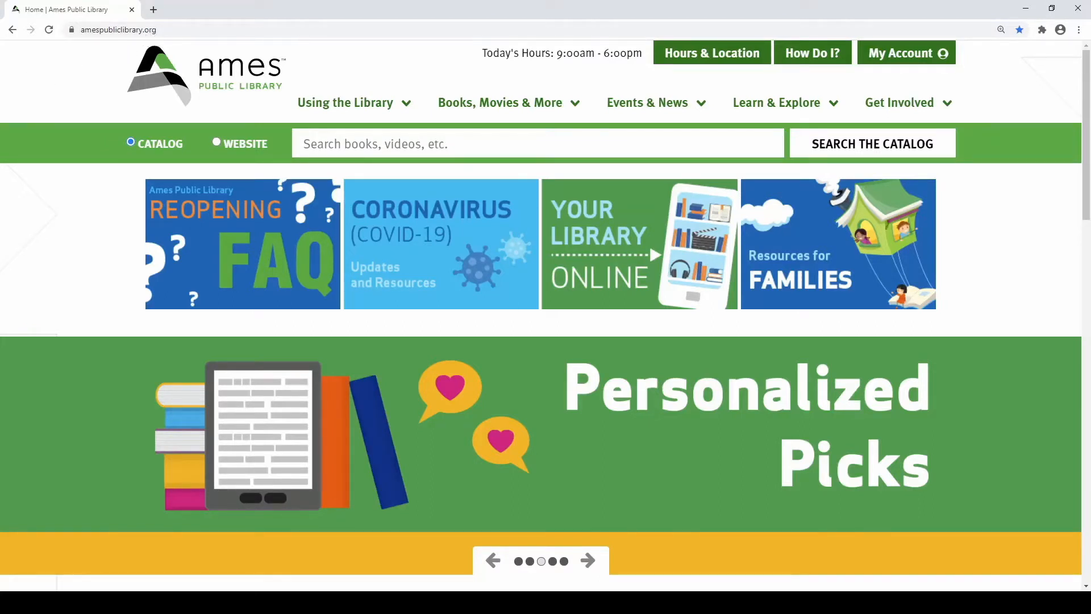
mouse_move(113, 417)
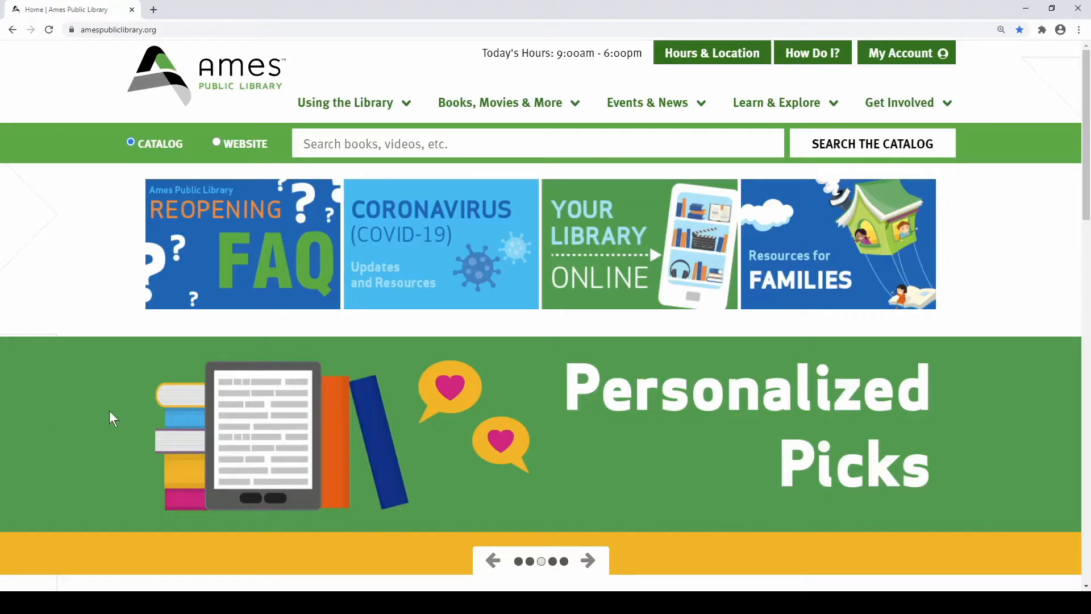
mouse_move(847, 152)
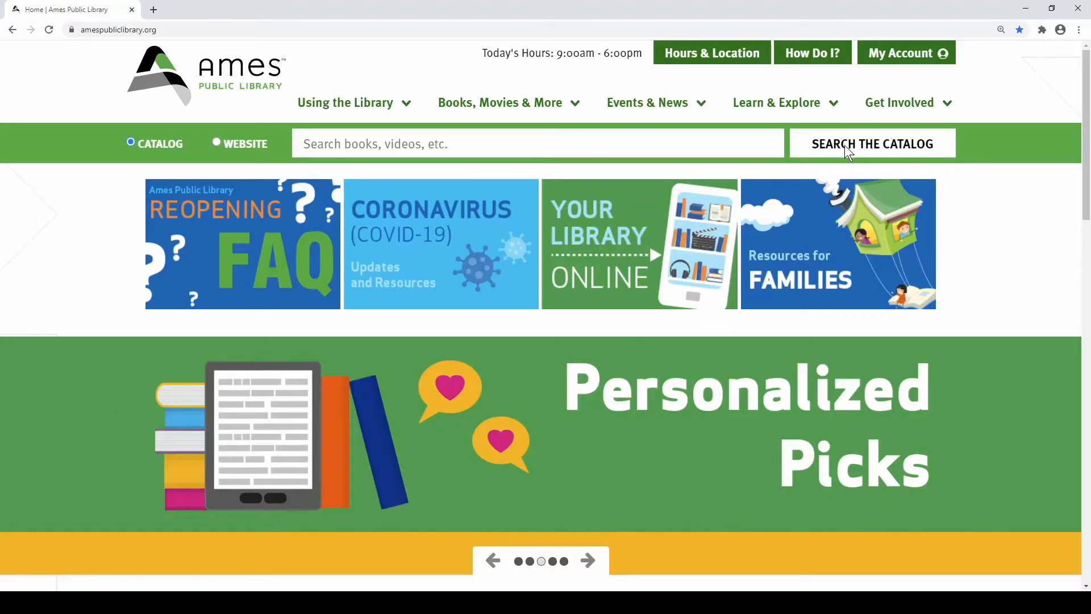
mouse_move(847, 154)
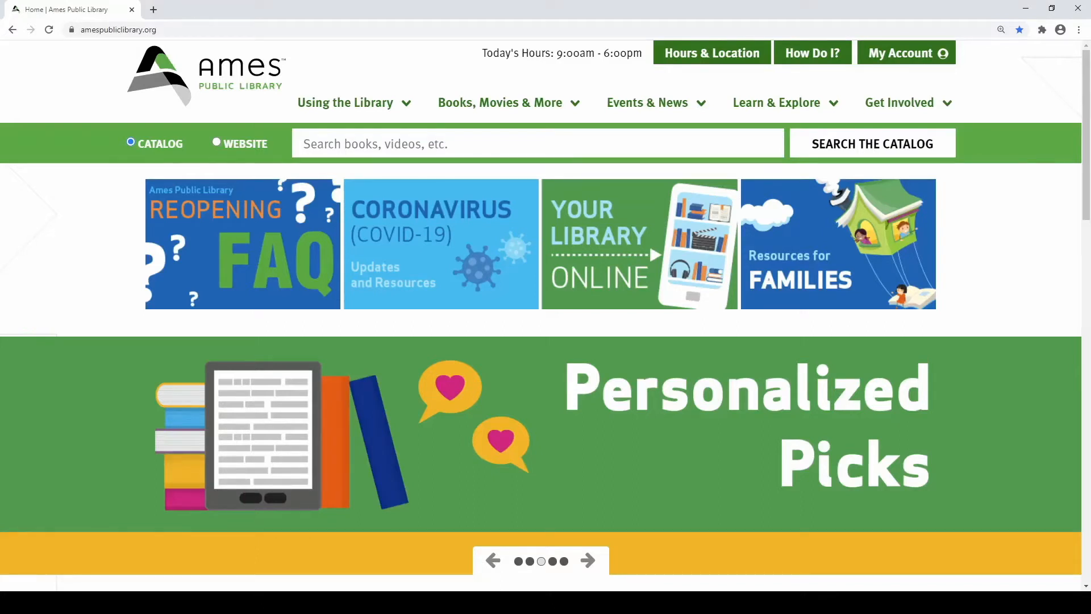
mouse_move(829, 187)
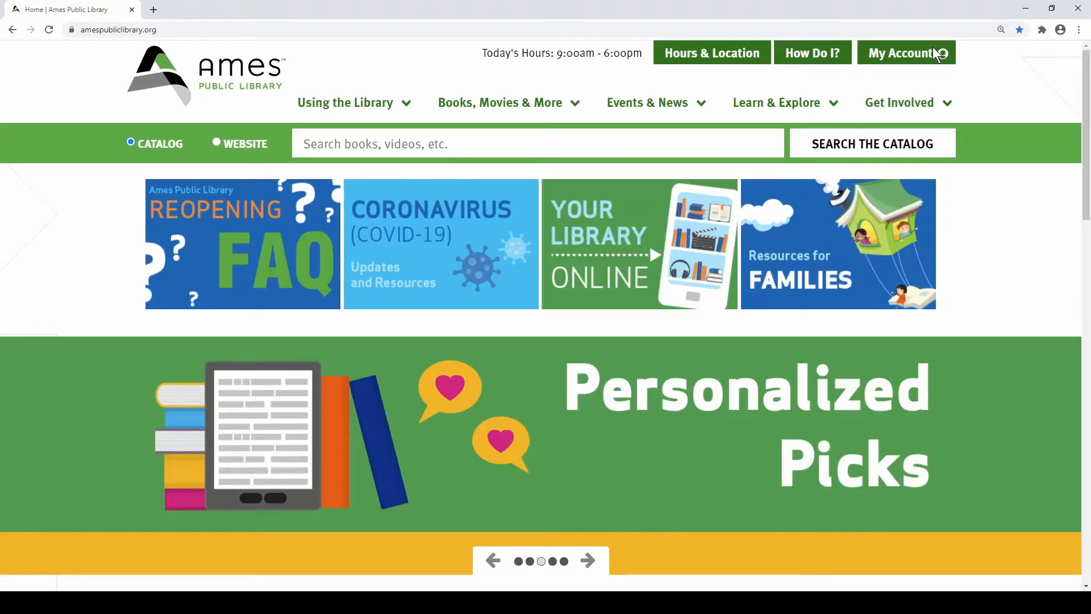
- Sign in to My Account by submitting the library barcode and PIN on the login page
left_click(904, 53)
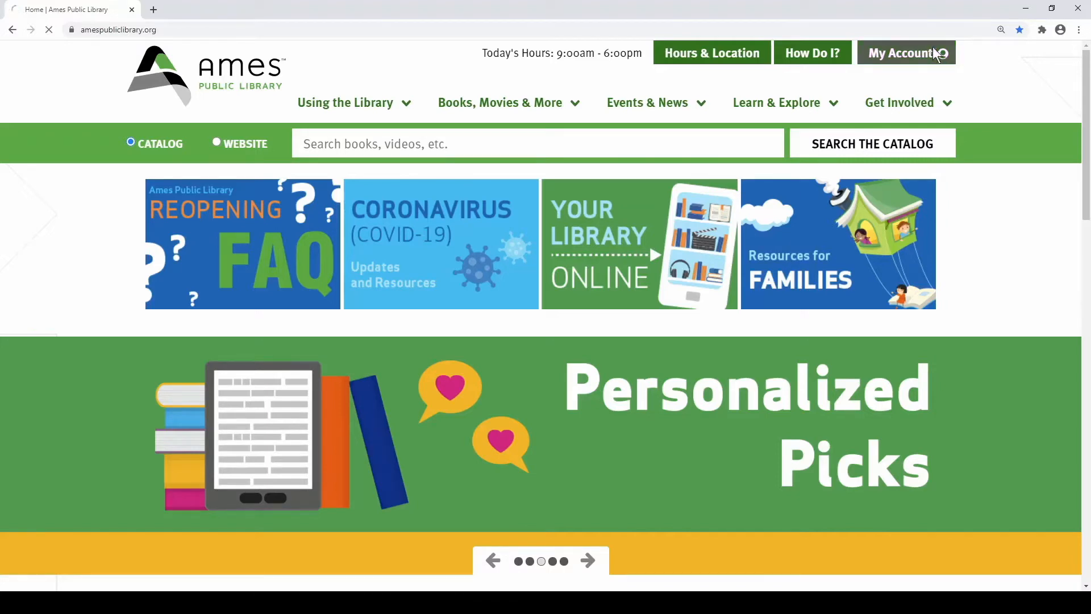
left_click(903, 53)
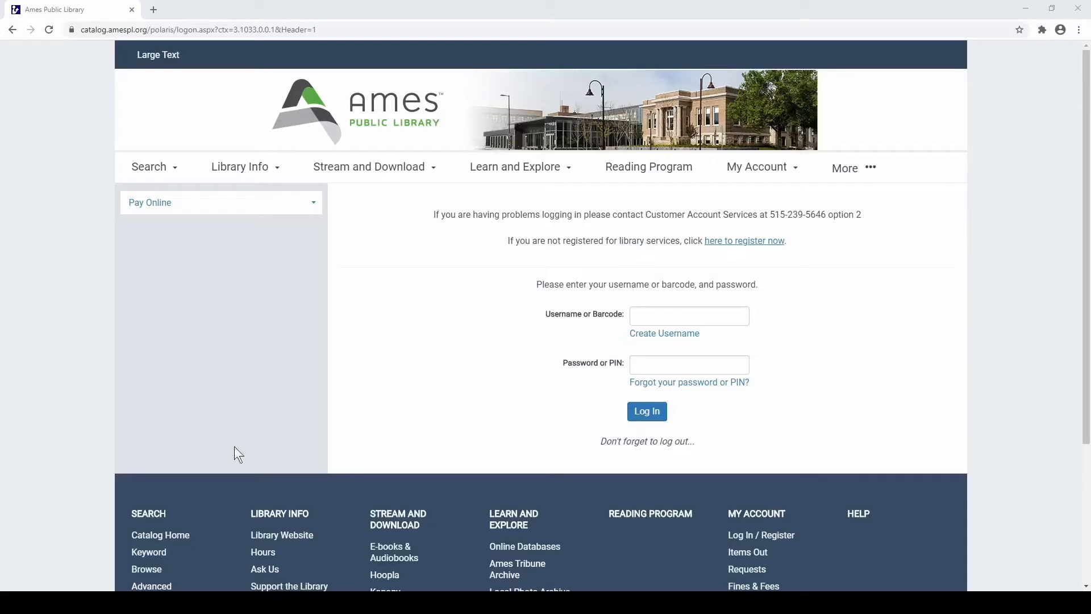
type("9000031")
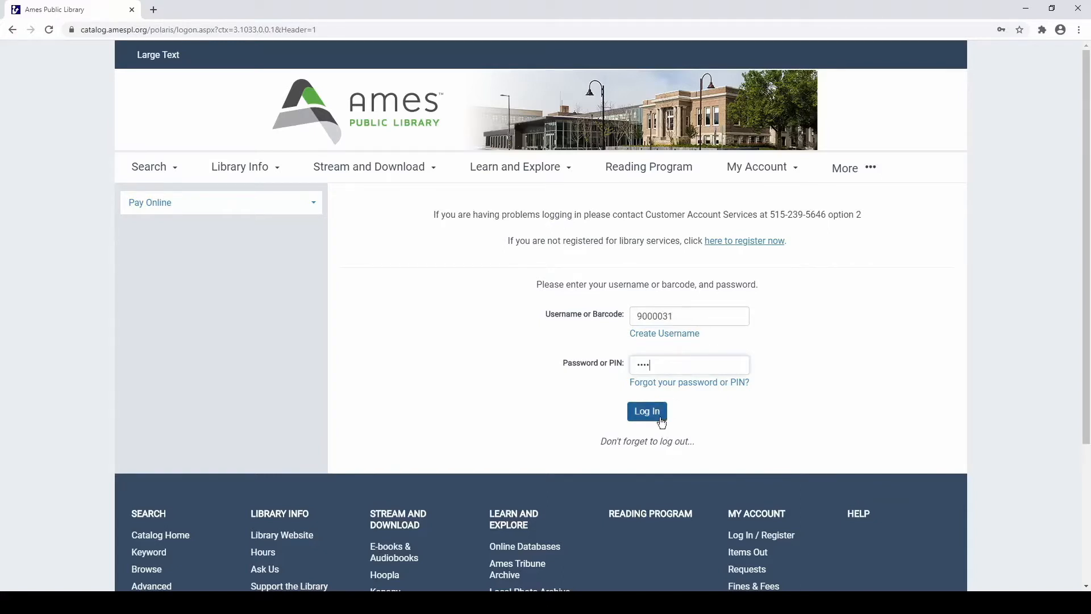
left_click(646, 411)
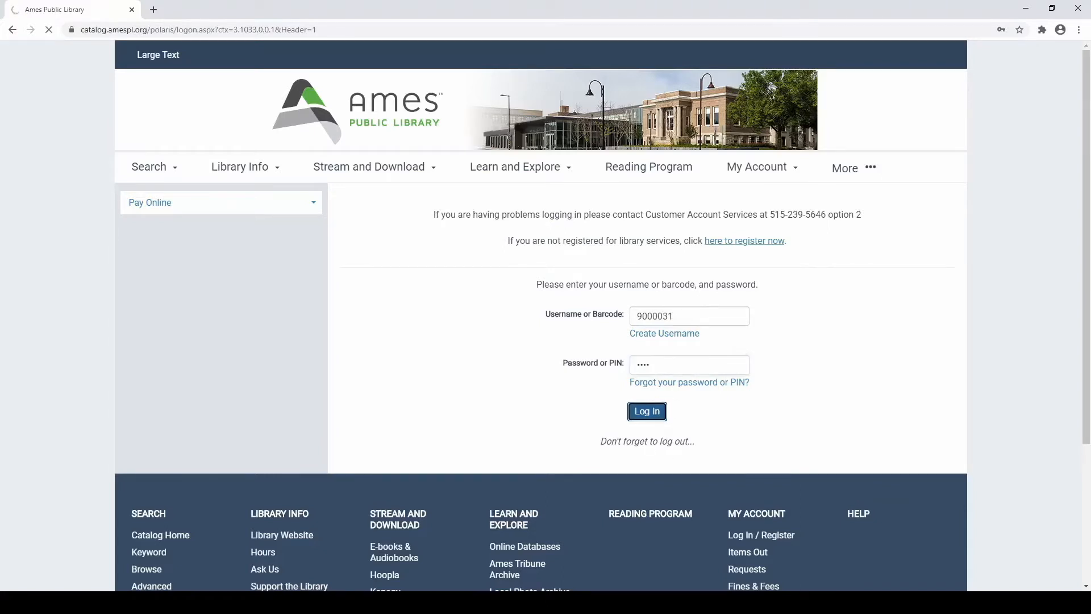
- Finish logging in and land on the Items Out page showing no checked-out items
left_click(645, 411)
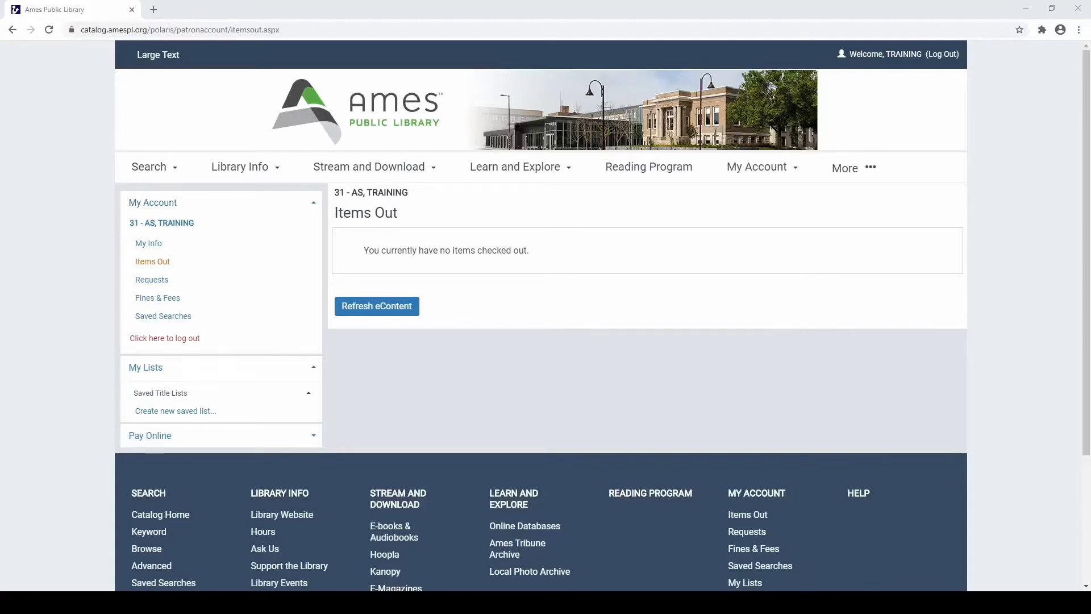
mouse_move(148, 243)
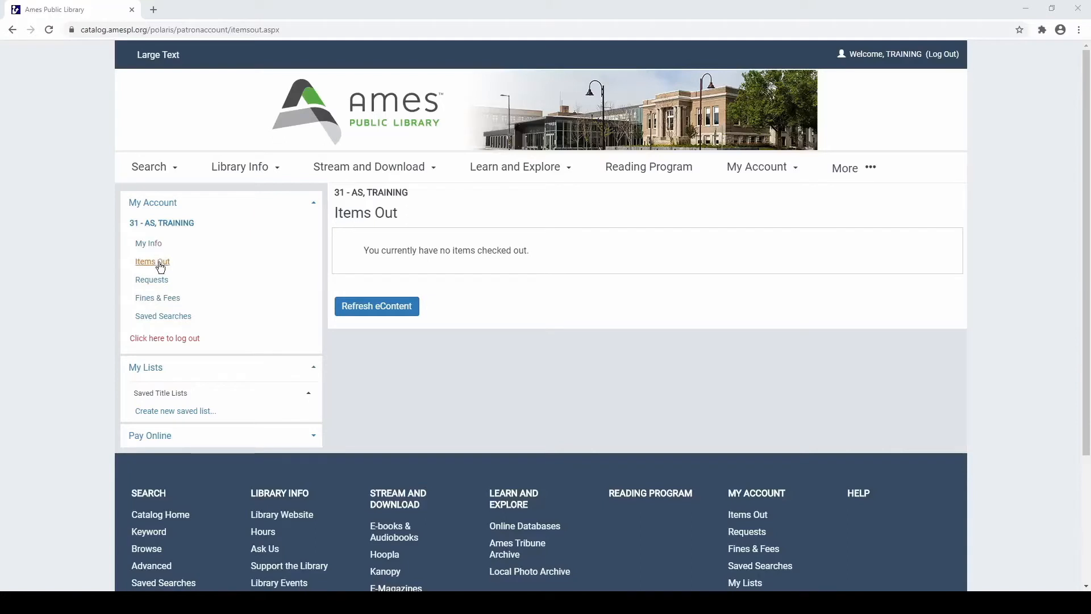
mouse_move(127, 295)
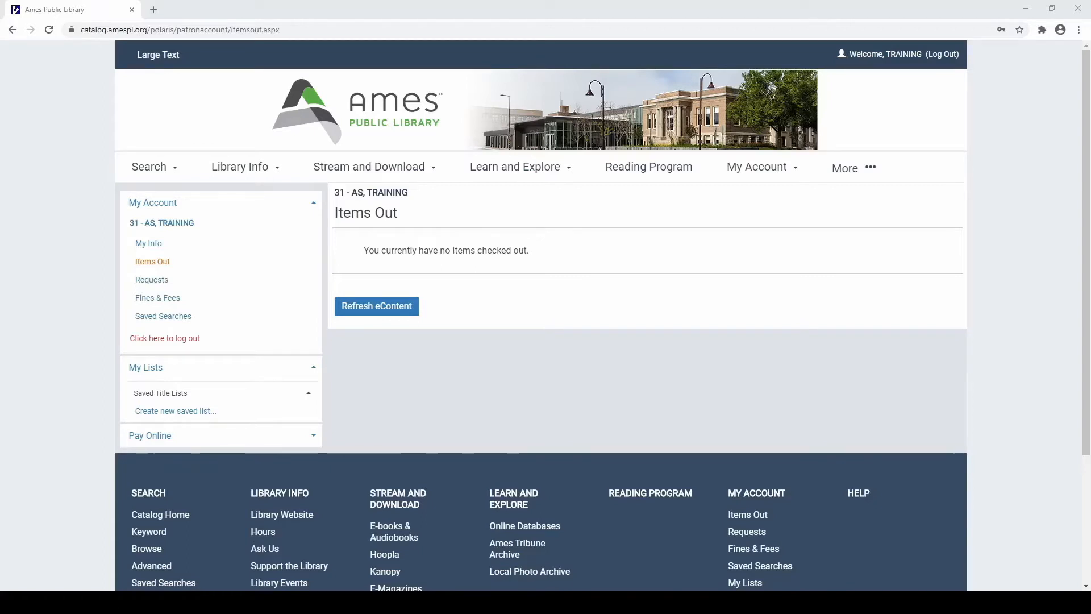
mouse_move(81, 463)
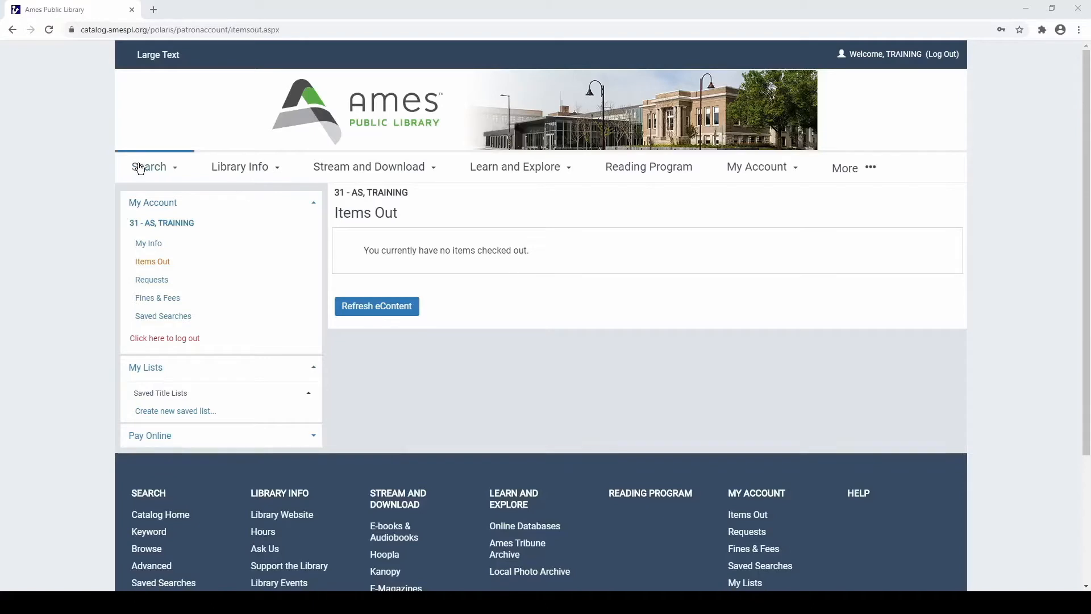
- Go to the catalog home via the Search menu and focus the Quick library search box
left_click(149, 167)
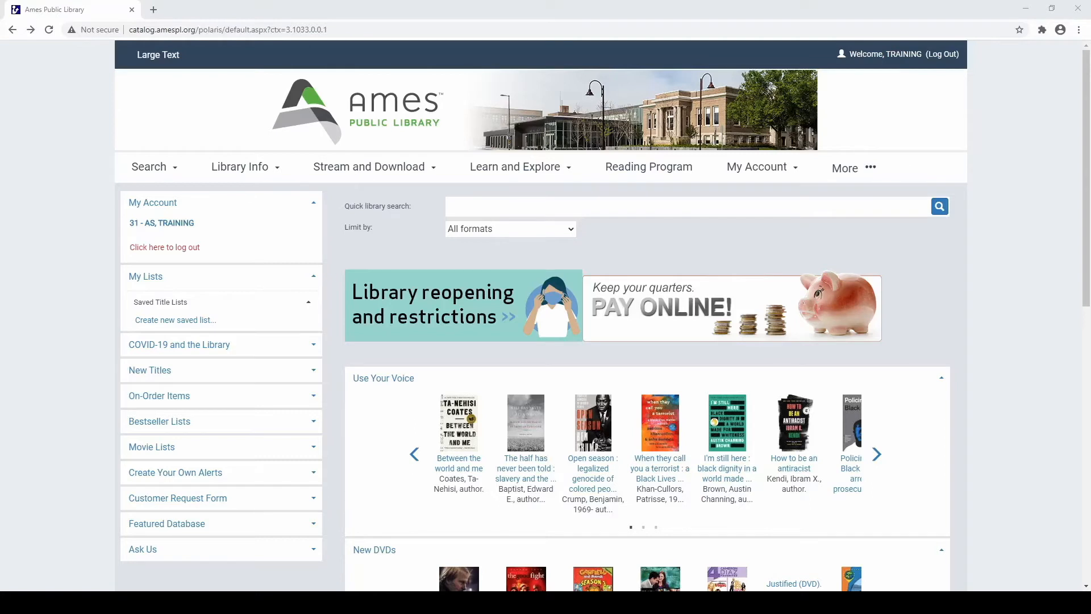
left_click(876, 454)
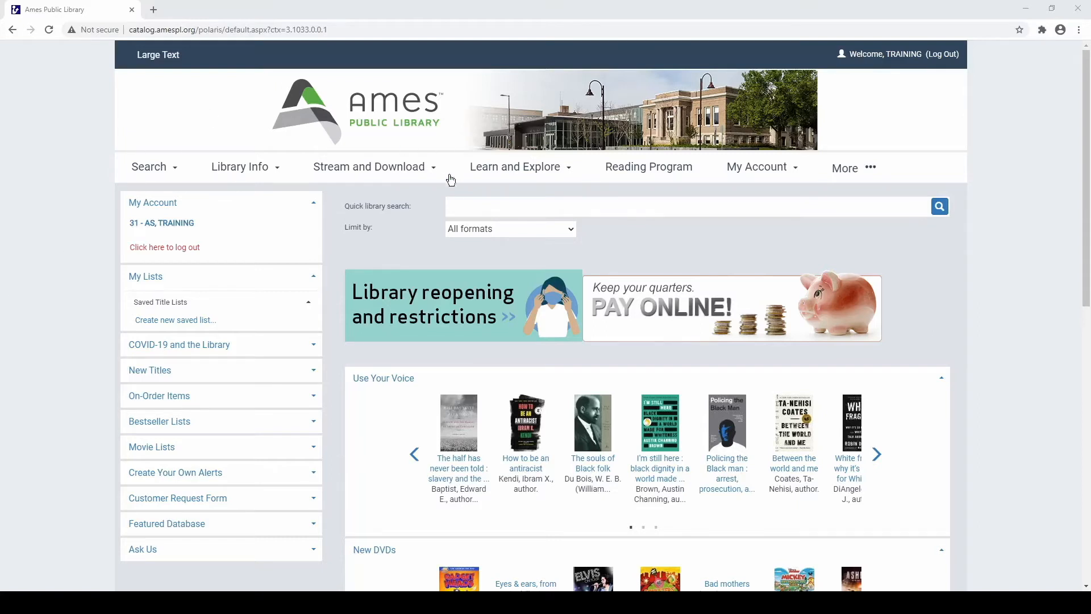
type("what to eat")
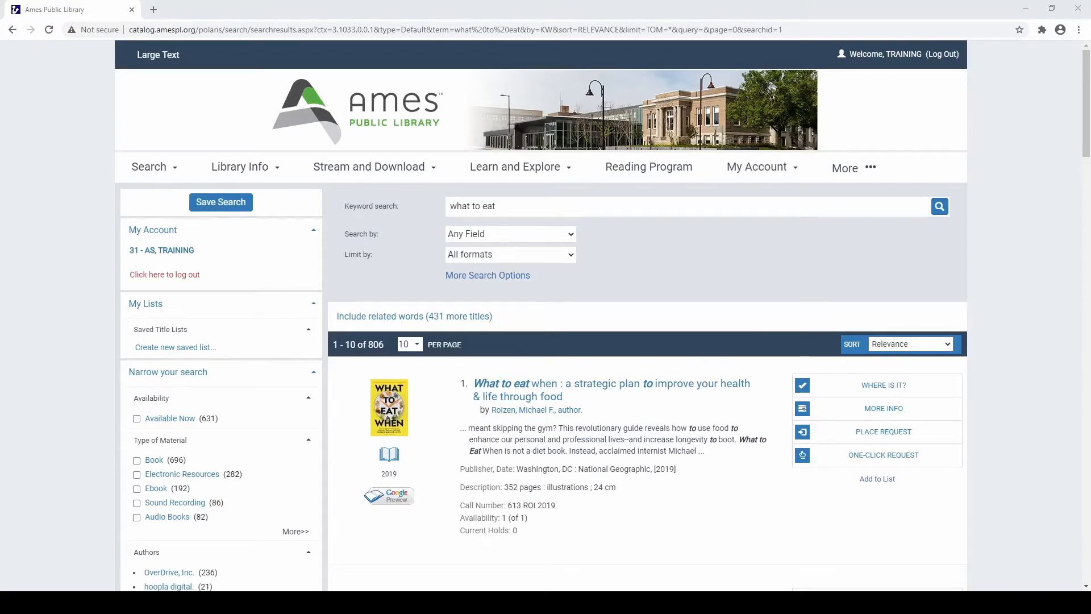
mouse_move(518, 207)
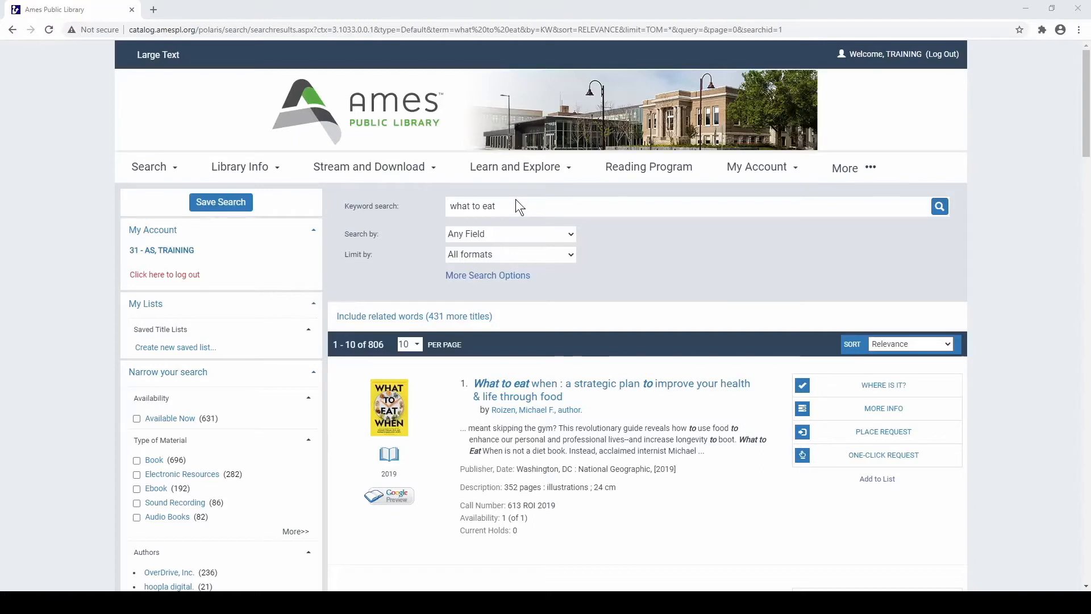
mouse_move(342, 247)
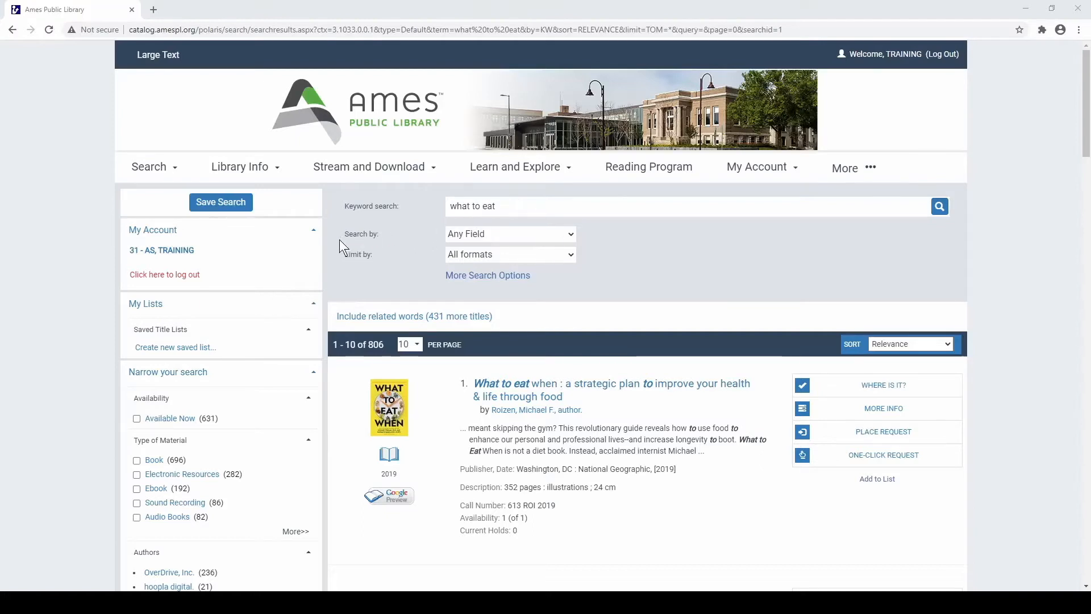
mouse_move(511, 236)
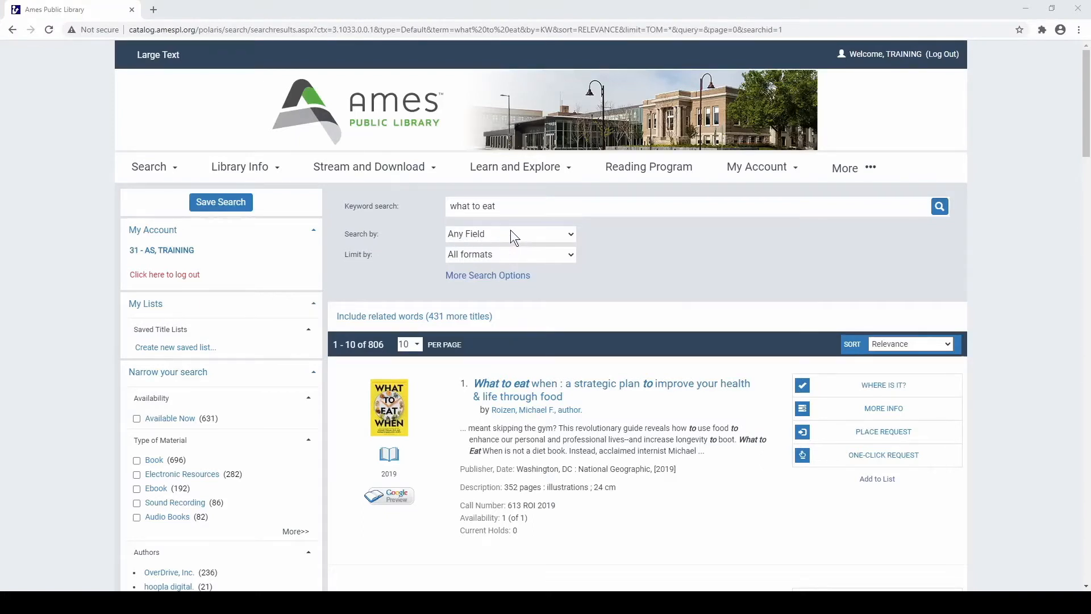
mouse_move(530, 237)
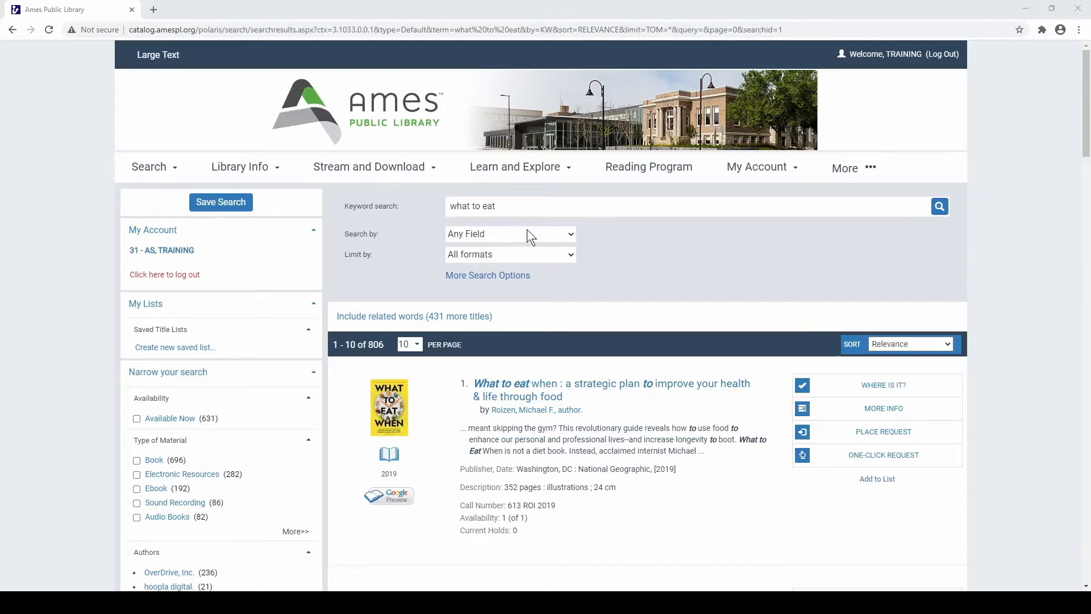
mouse_move(274, 257)
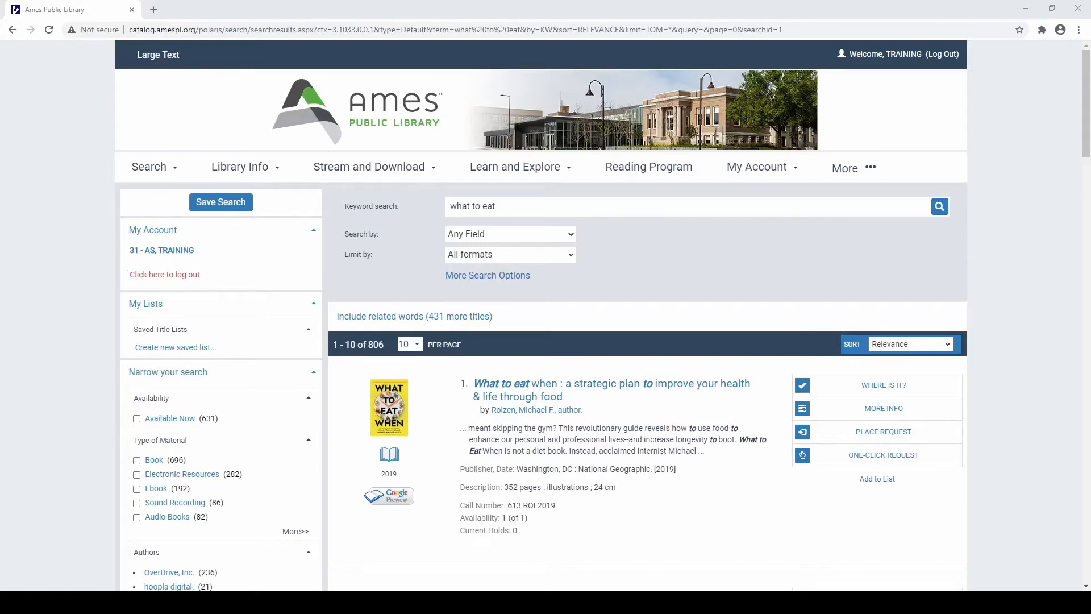
mouse_move(243, 298)
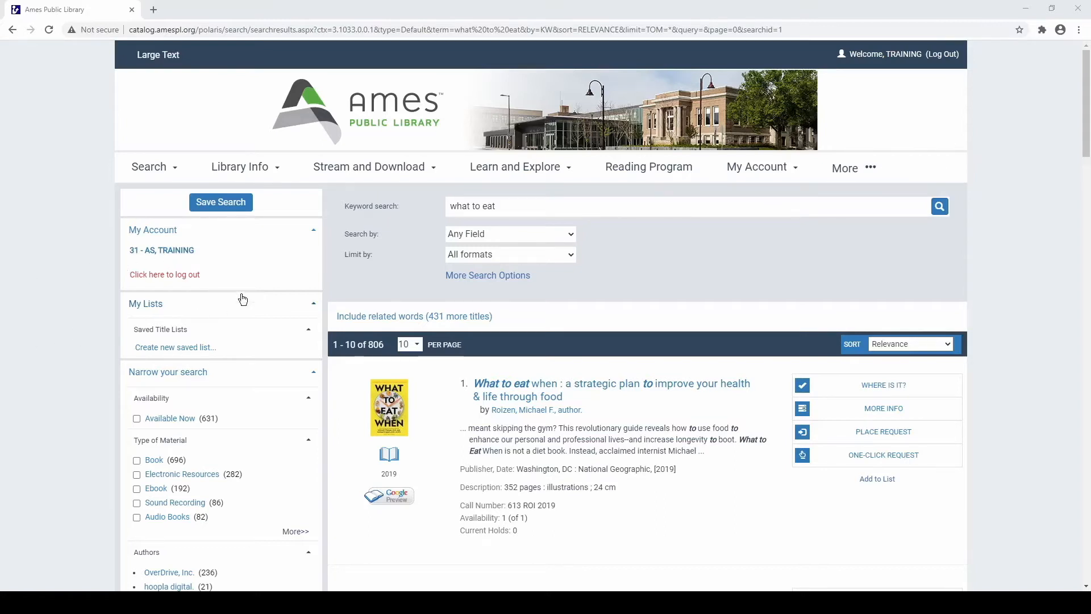
mouse_move(368, 243)
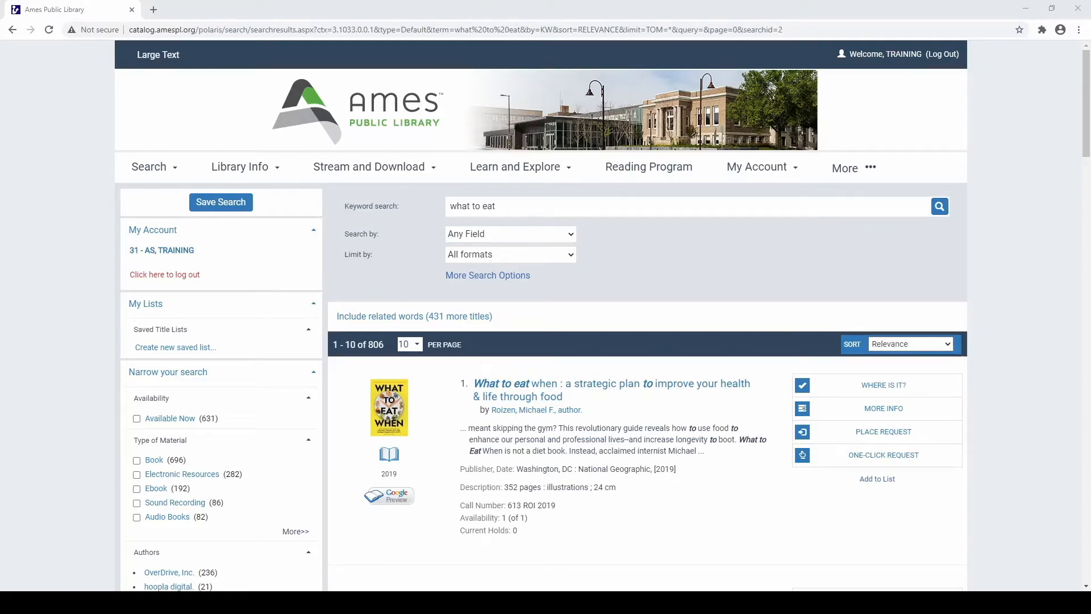
mouse_move(374, 239)
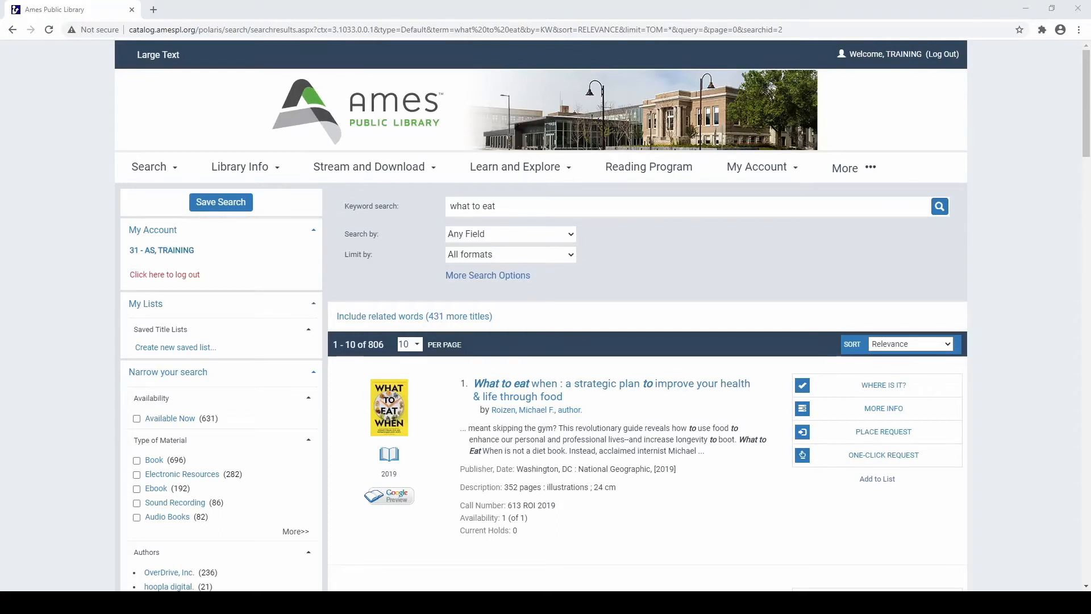
mouse_move(381, 530)
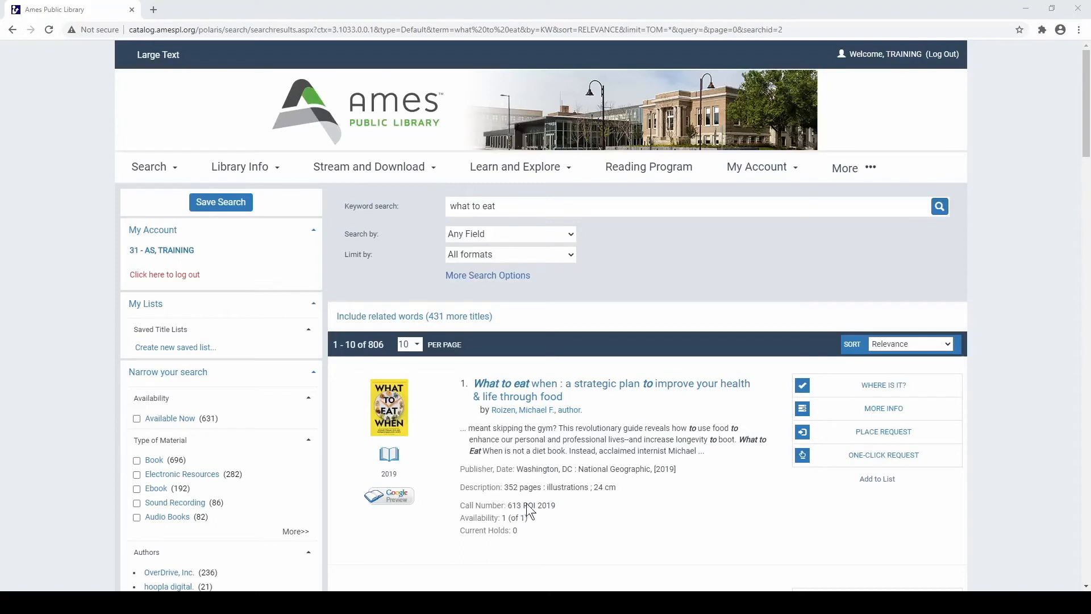
mouse_move(528, 510)
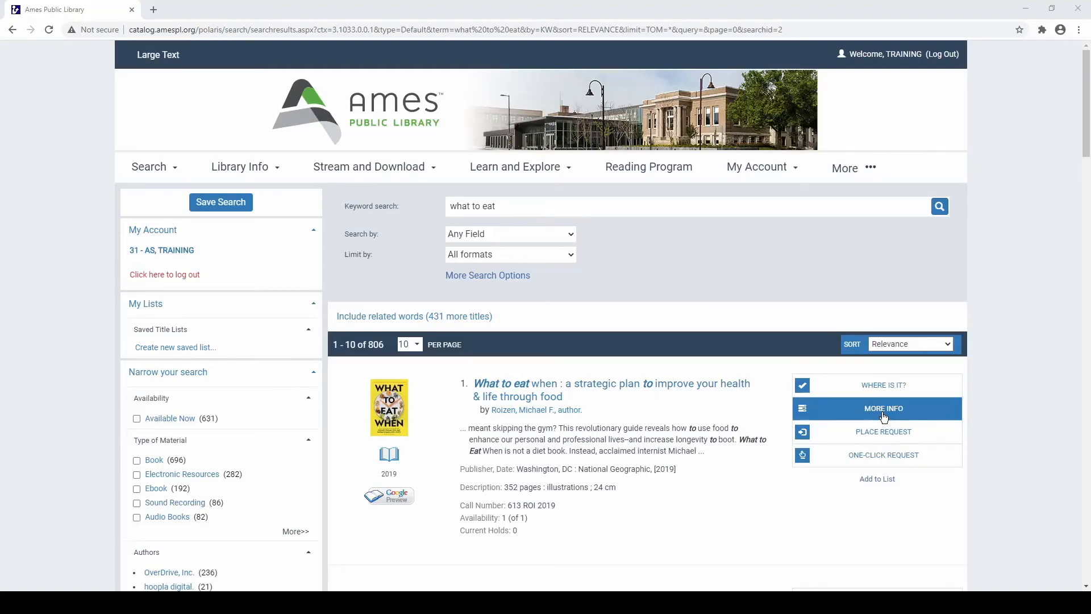
- View the full record for the first result, 'What to eat when', via MORE INFO
left_click(883, 408)
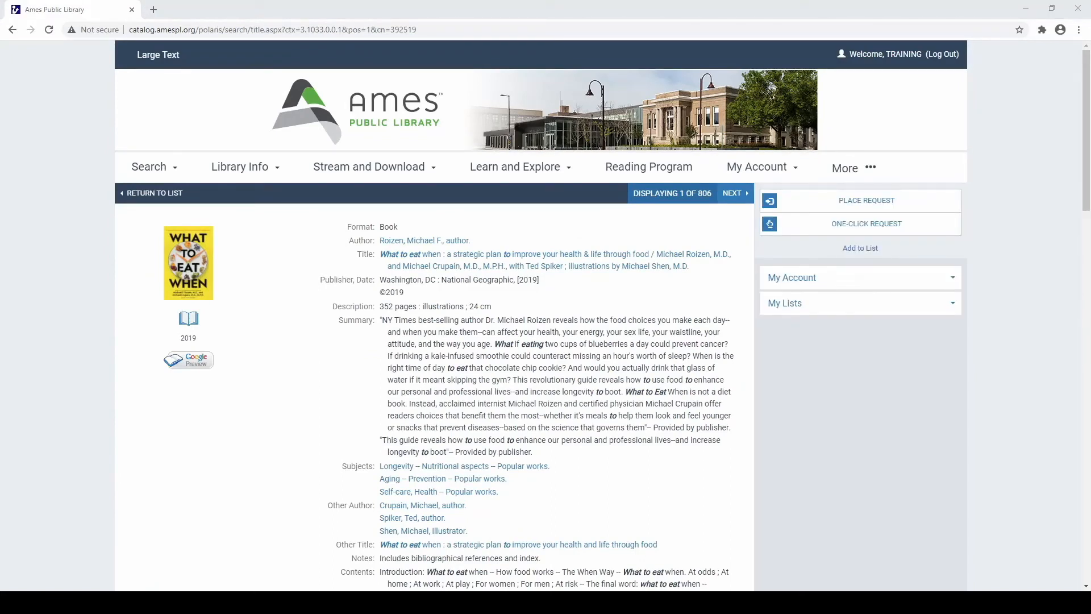
mouse_move(305, 505)
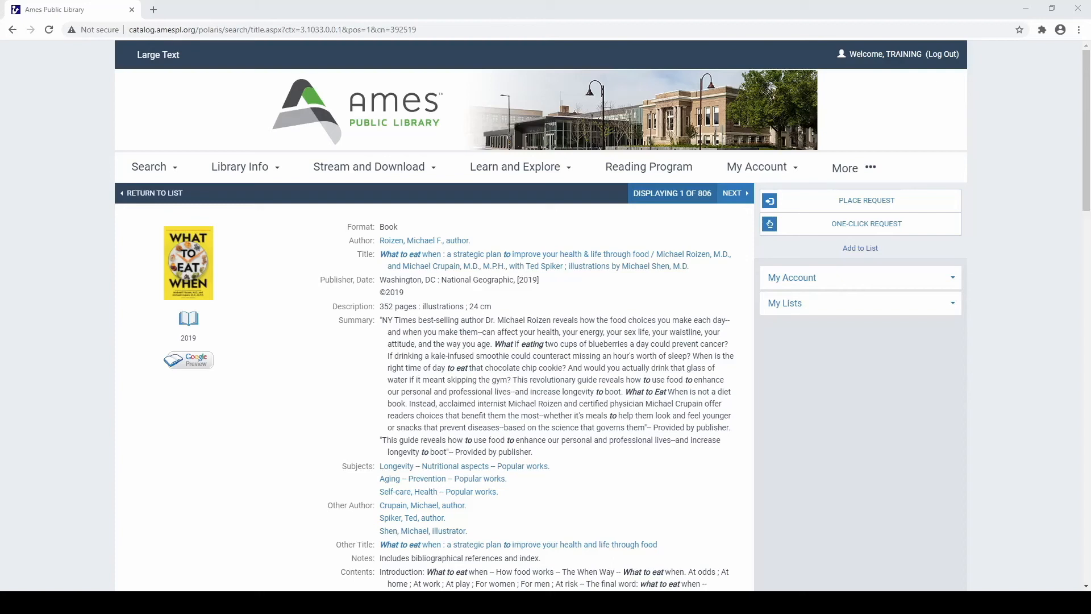
mouse_move(211, 504)
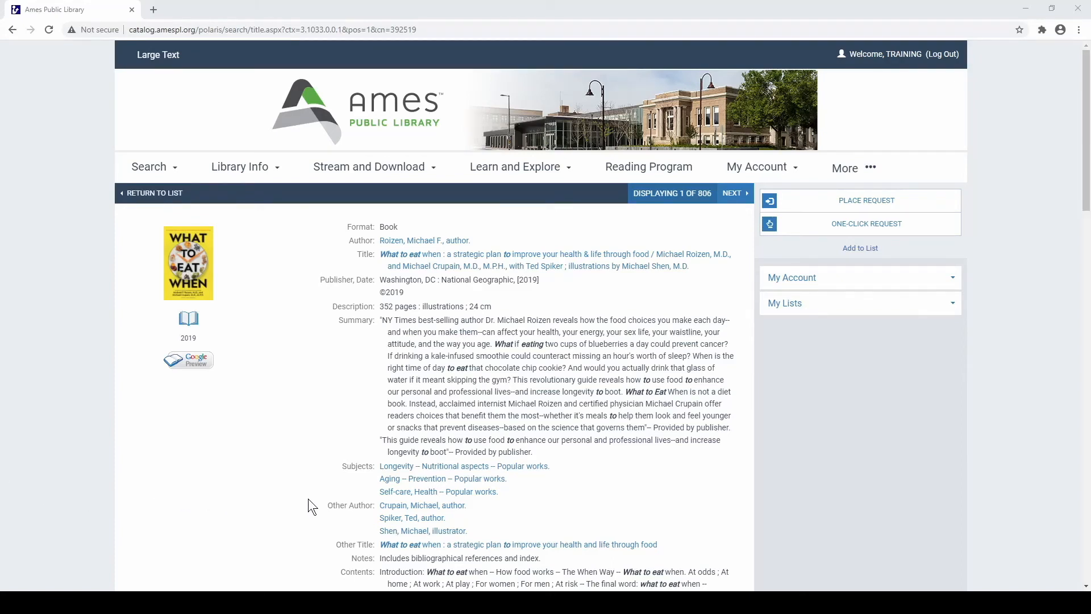
mouse_move(417, 491)
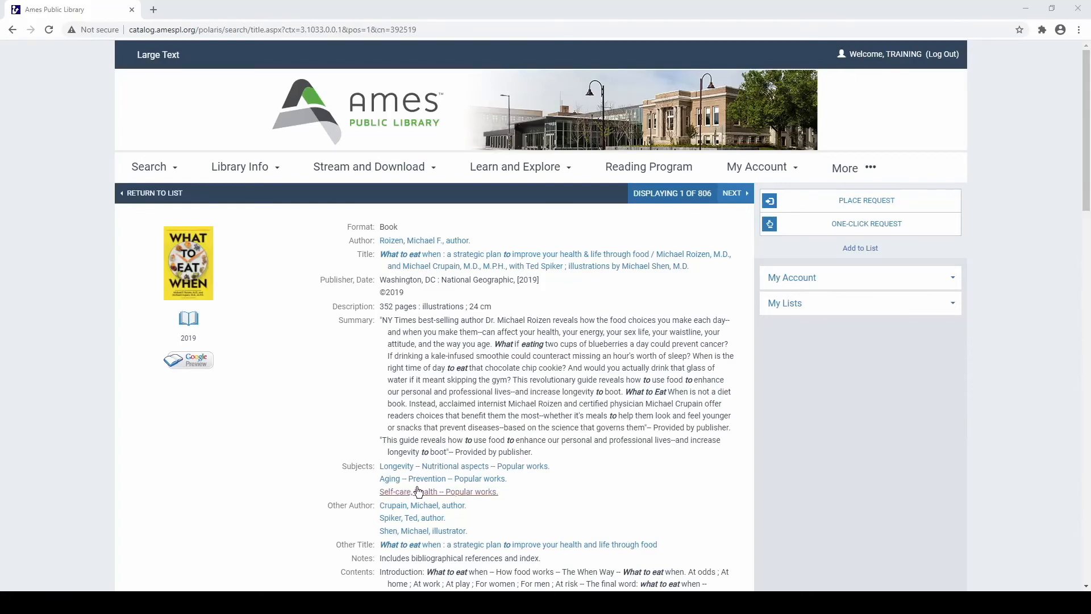
left_click(439, 490)
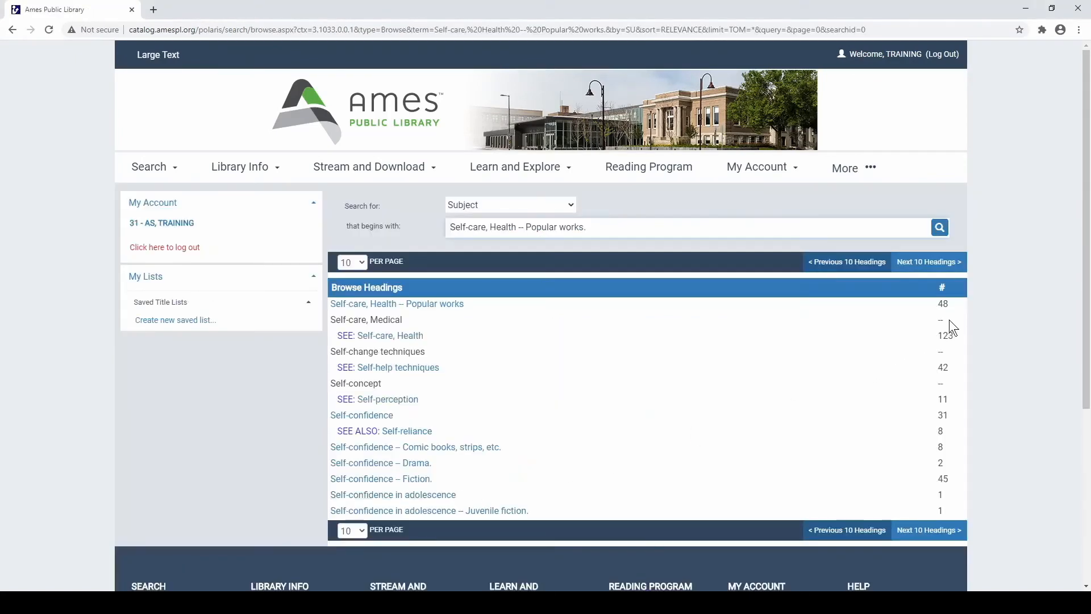
mouse_move(396, 306)
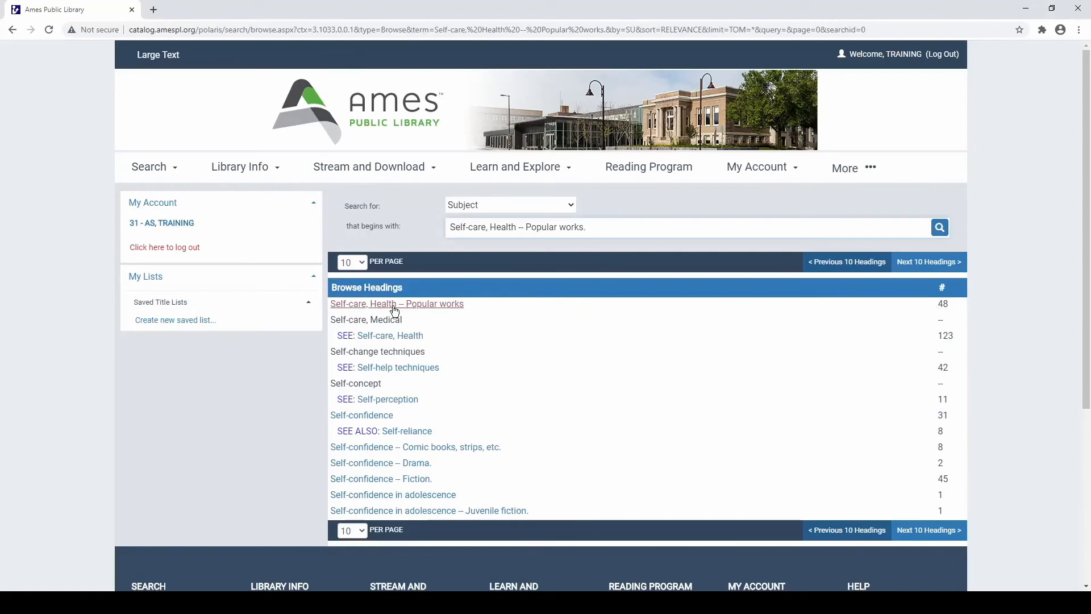
left_click(396, 303)
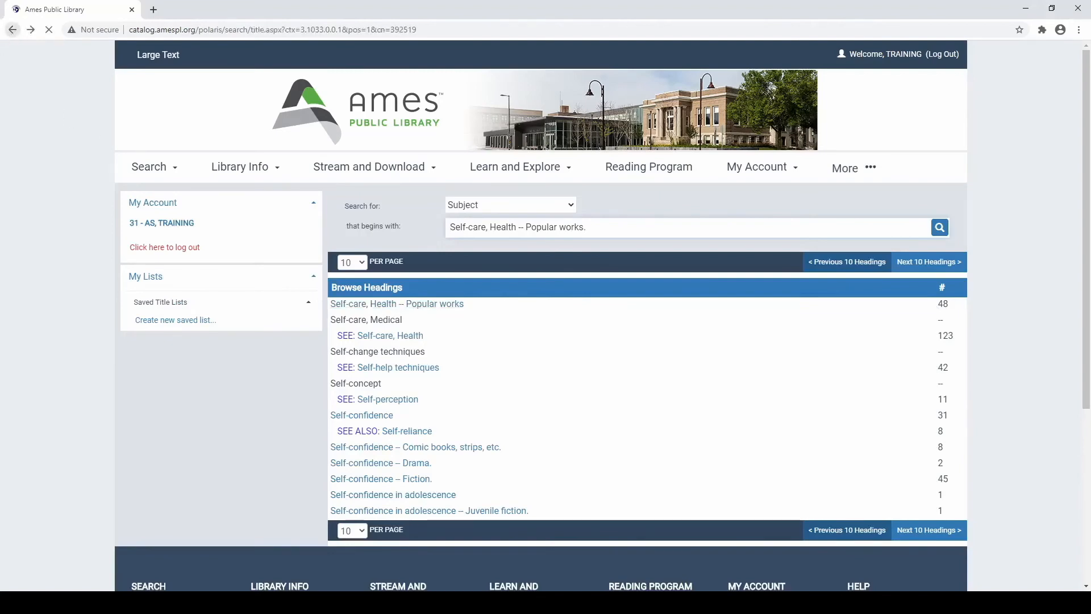
left_click(397, 303)
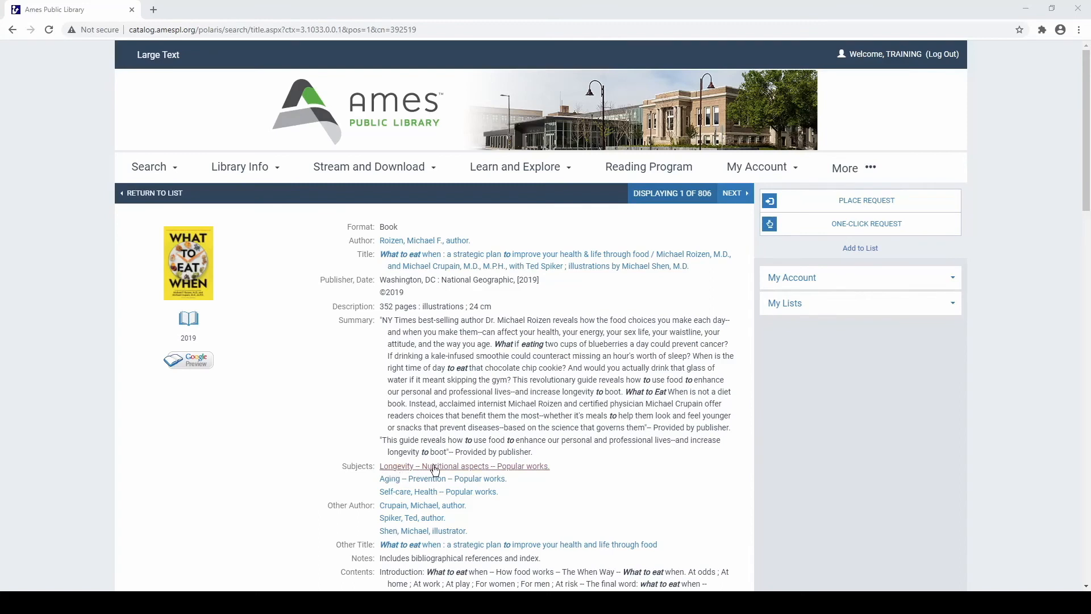
mouse_move(312, 460)
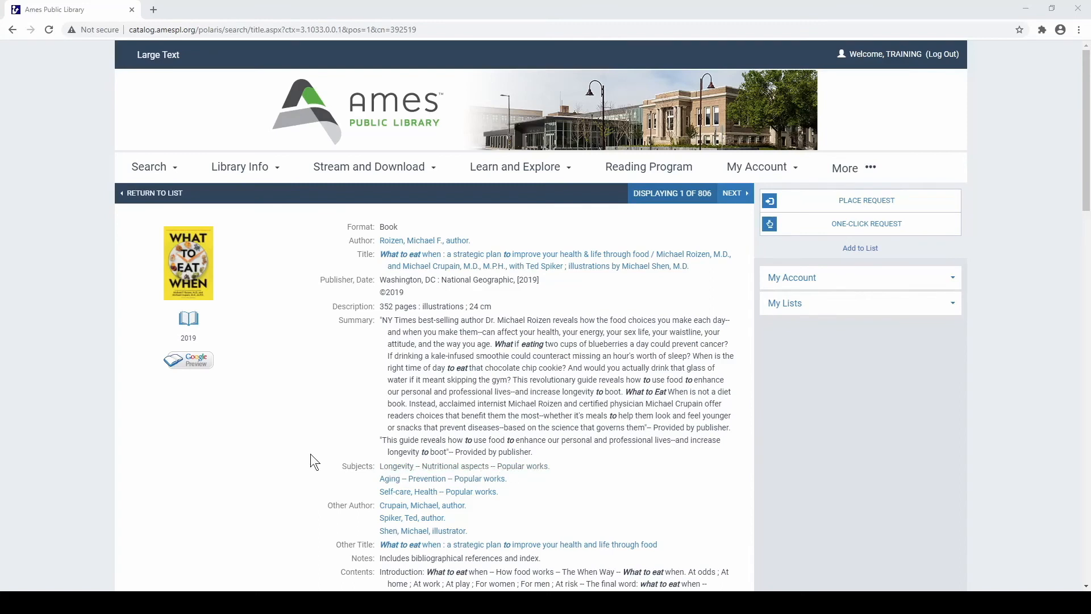
mouse_move(179, 427)
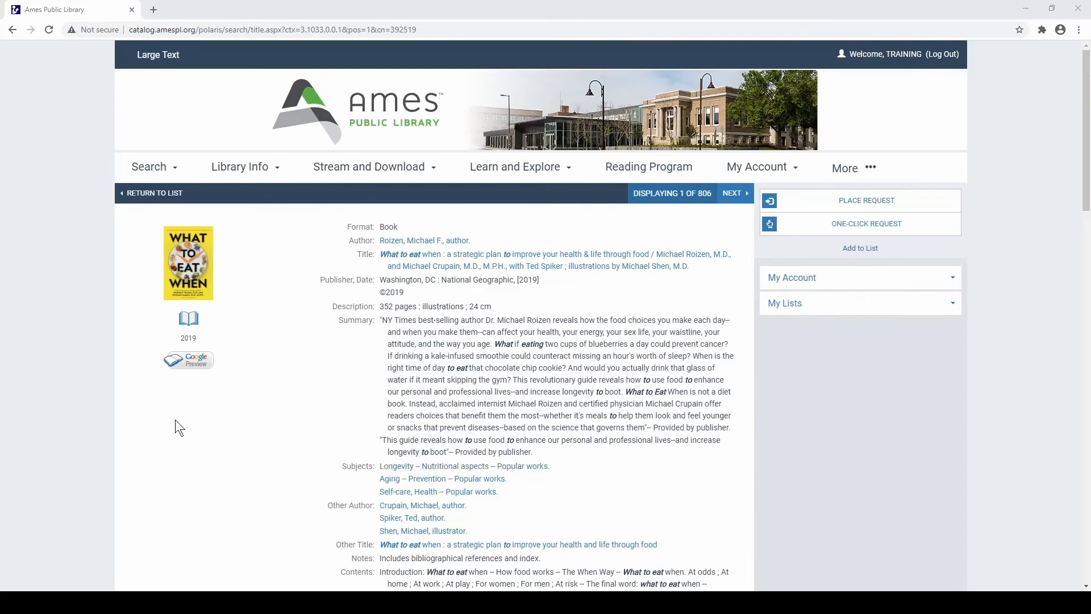
- Return to the 806-title 'what to eat' results list from the book's record
left_click(151, 193)
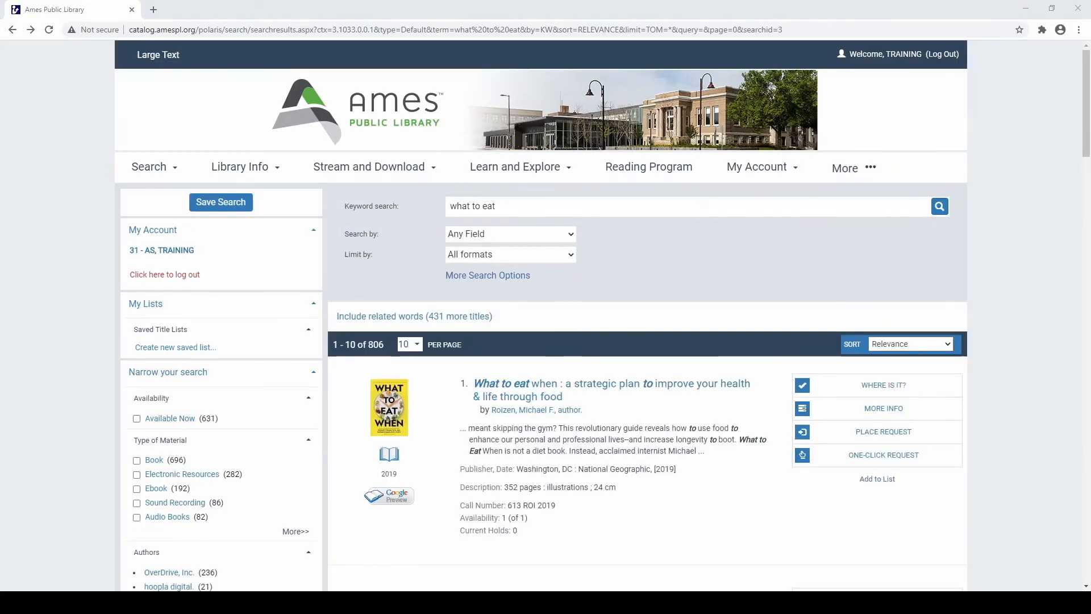
mouse_move(239, 355)
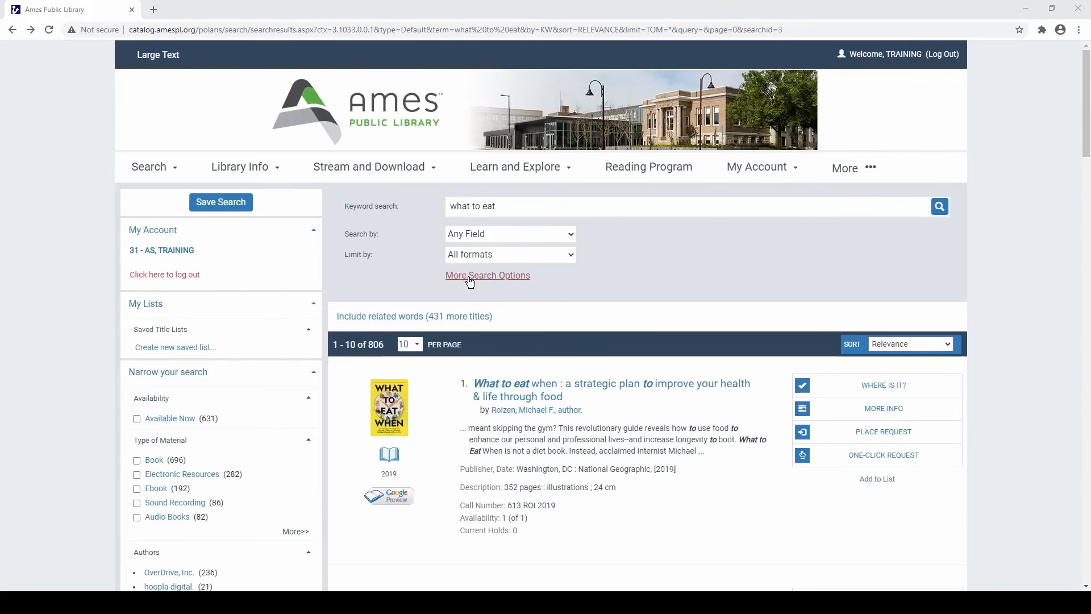
left_click(488, 275)
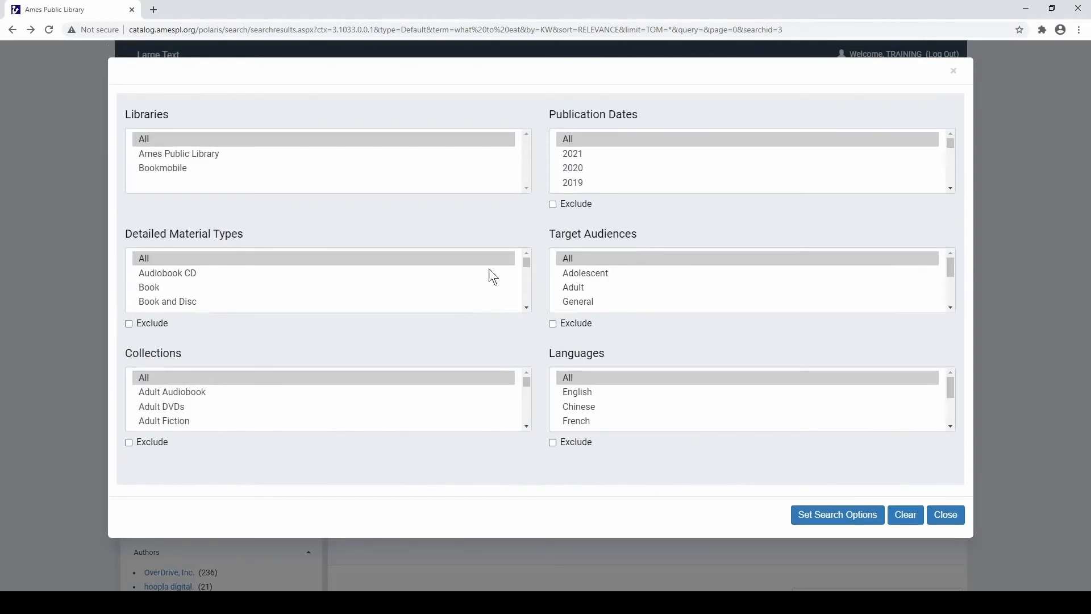
mouse_move(393, 212)
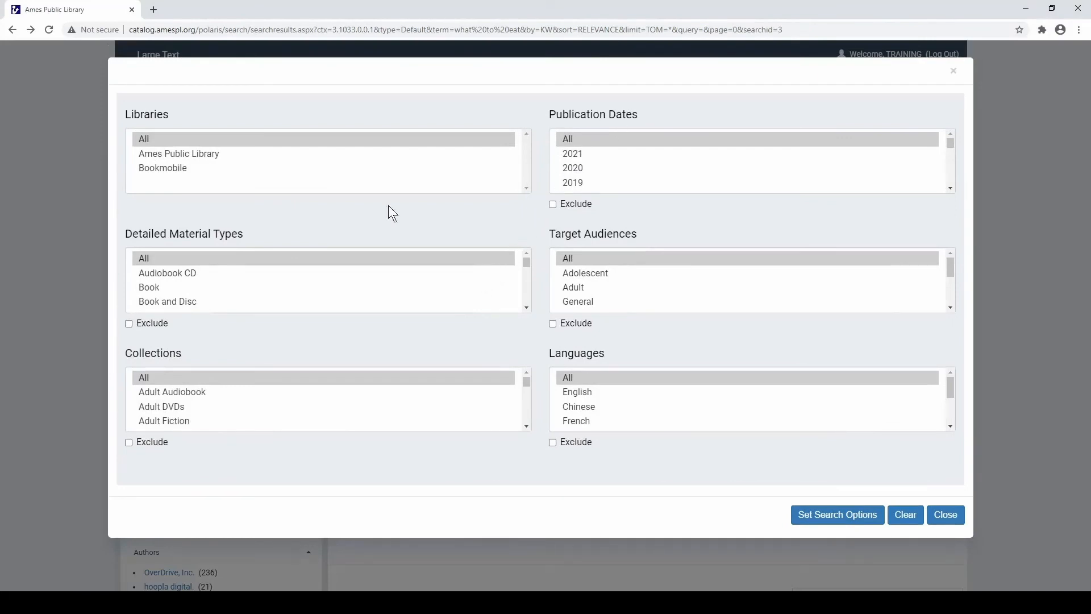
mouse_move(602, 246)
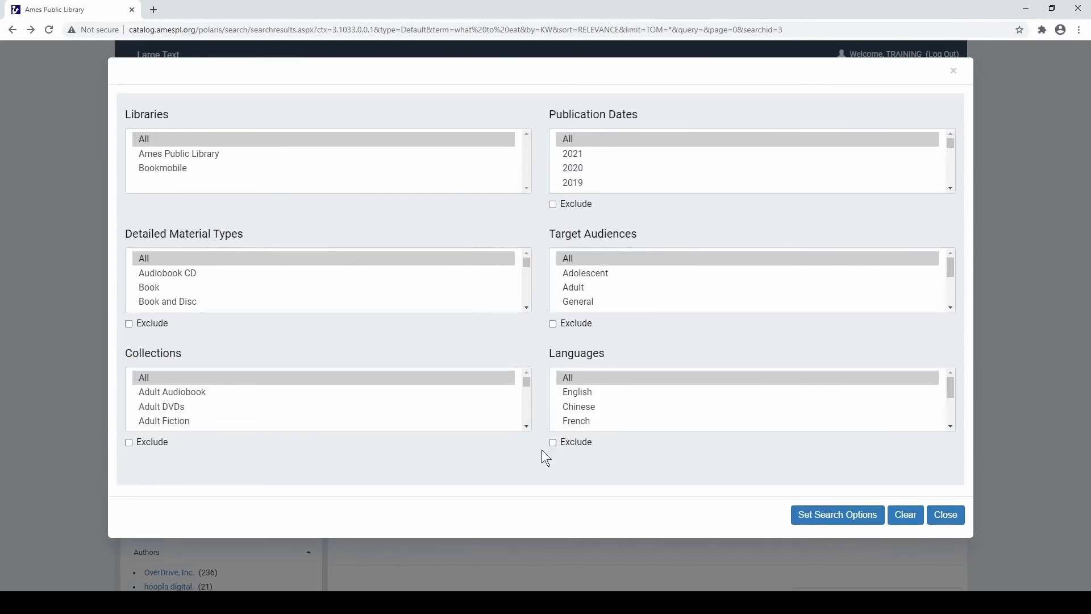
mouse_move(667, 484)
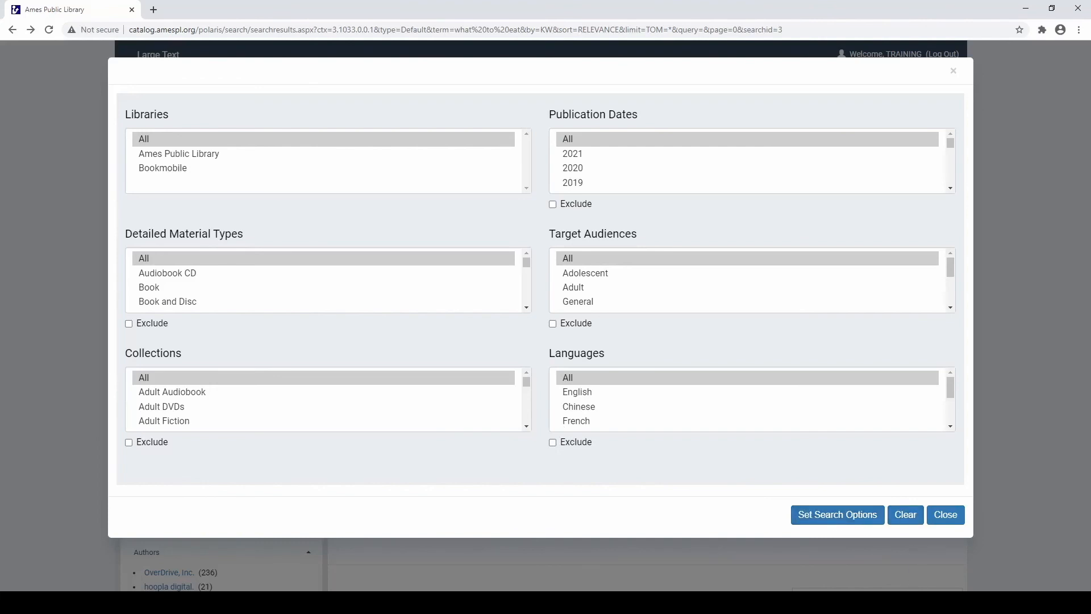
left_click(944, 513)
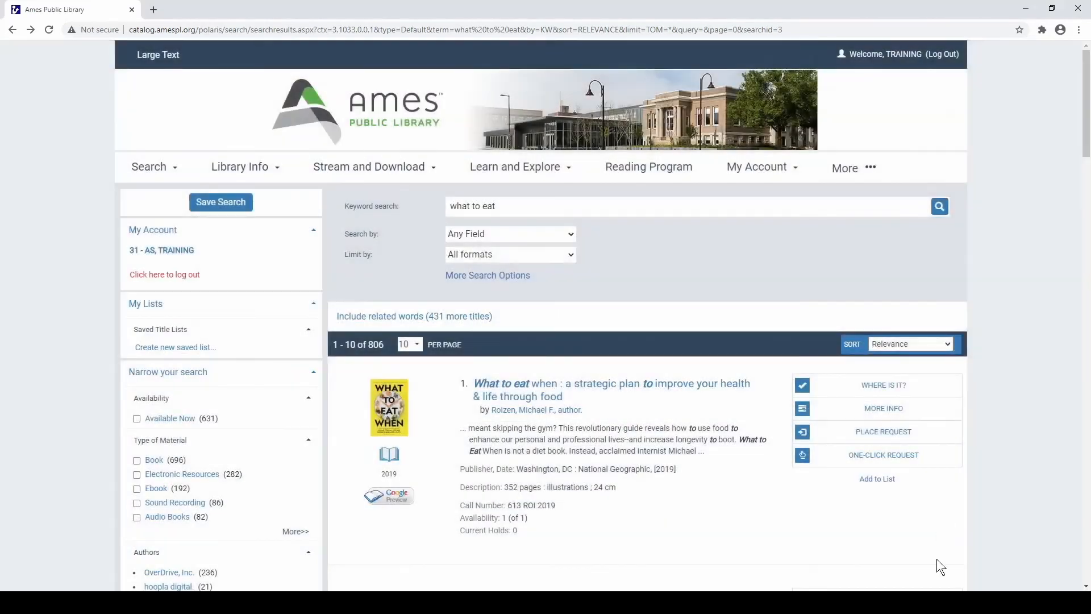